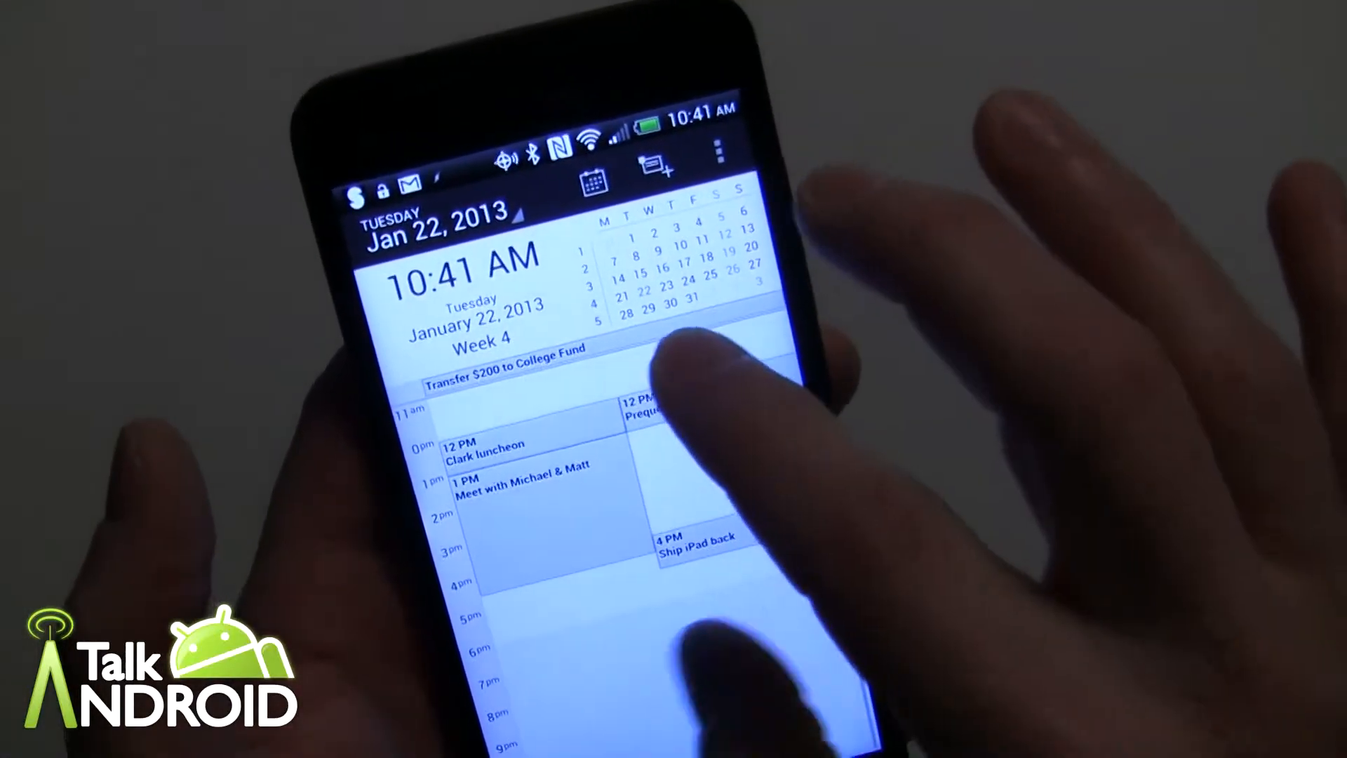
Switch to the Week view for January 7–13 and scroll through its events.
scroll("down", 3)
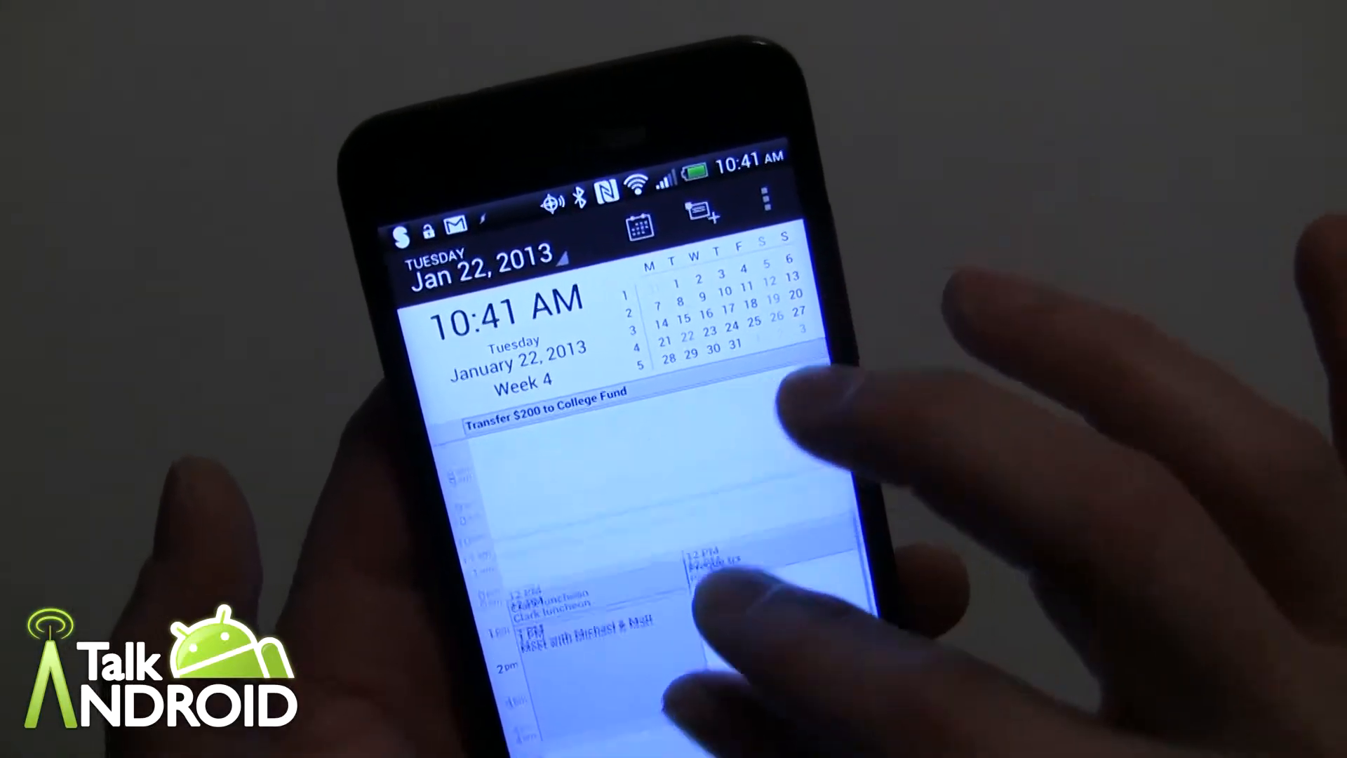
scroll("down", 3)
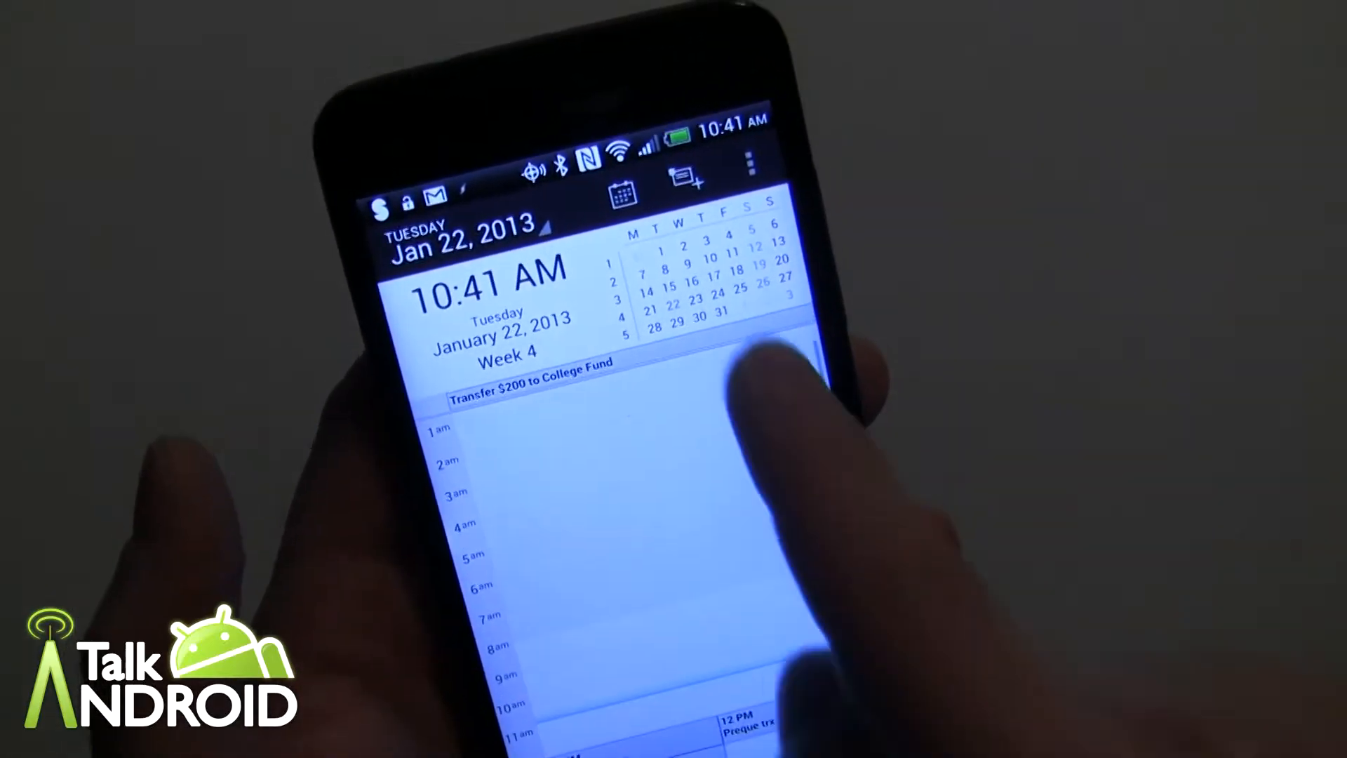
scroll("up", 3)
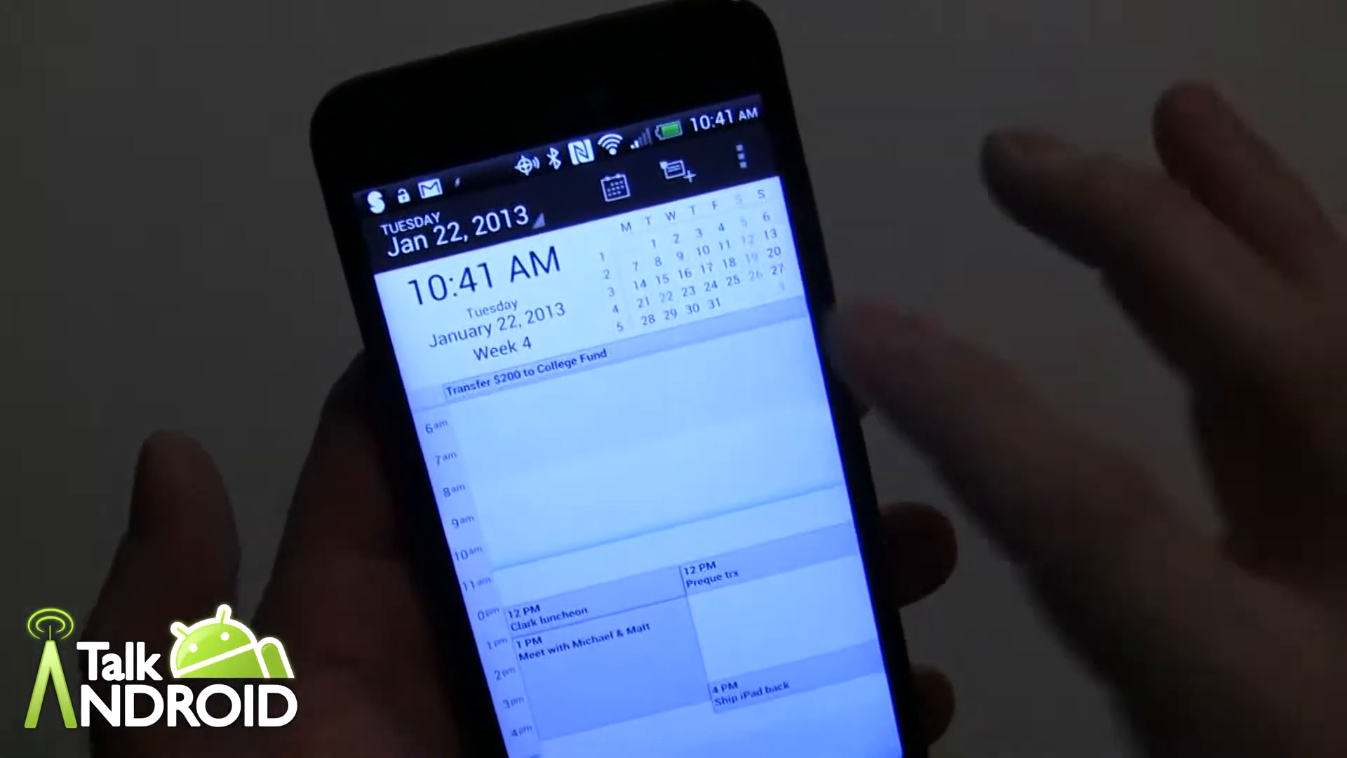
left_click(613, 184)
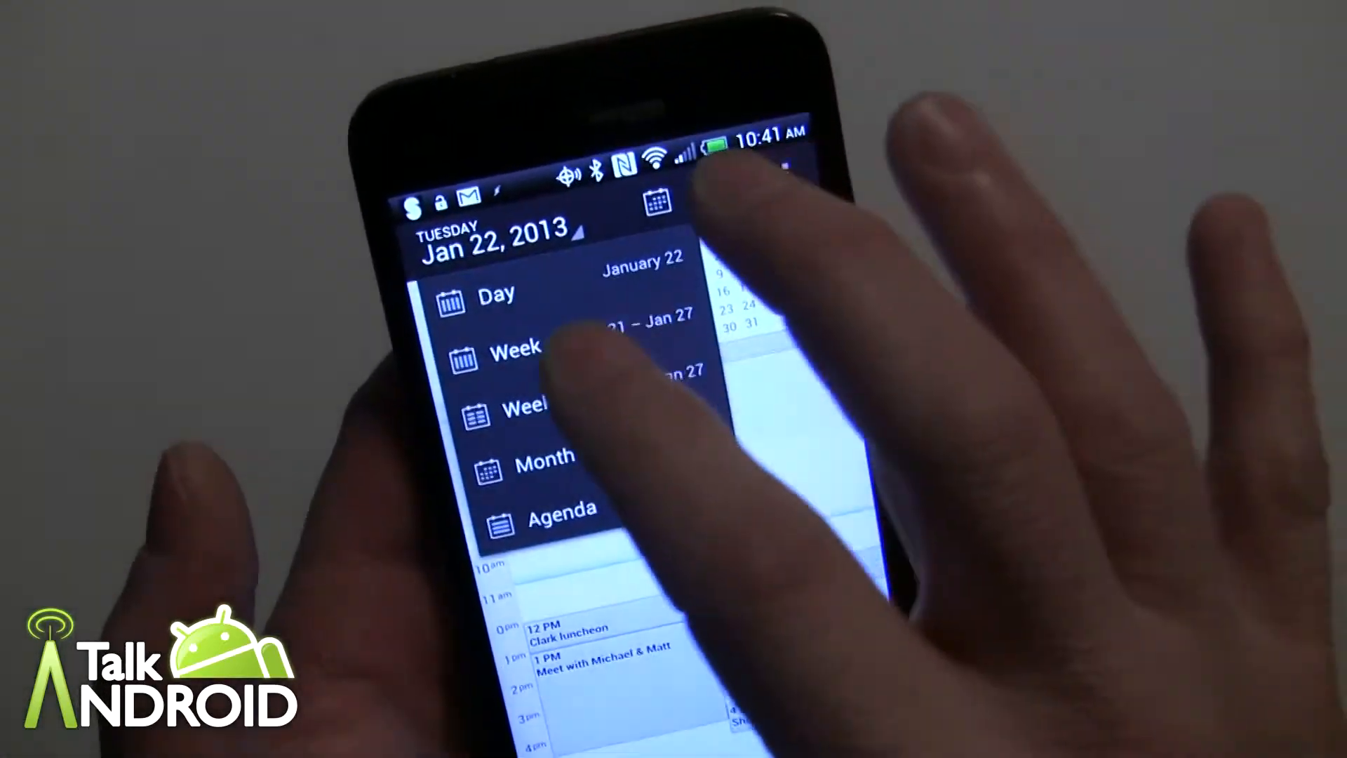
left_click(516, 348)
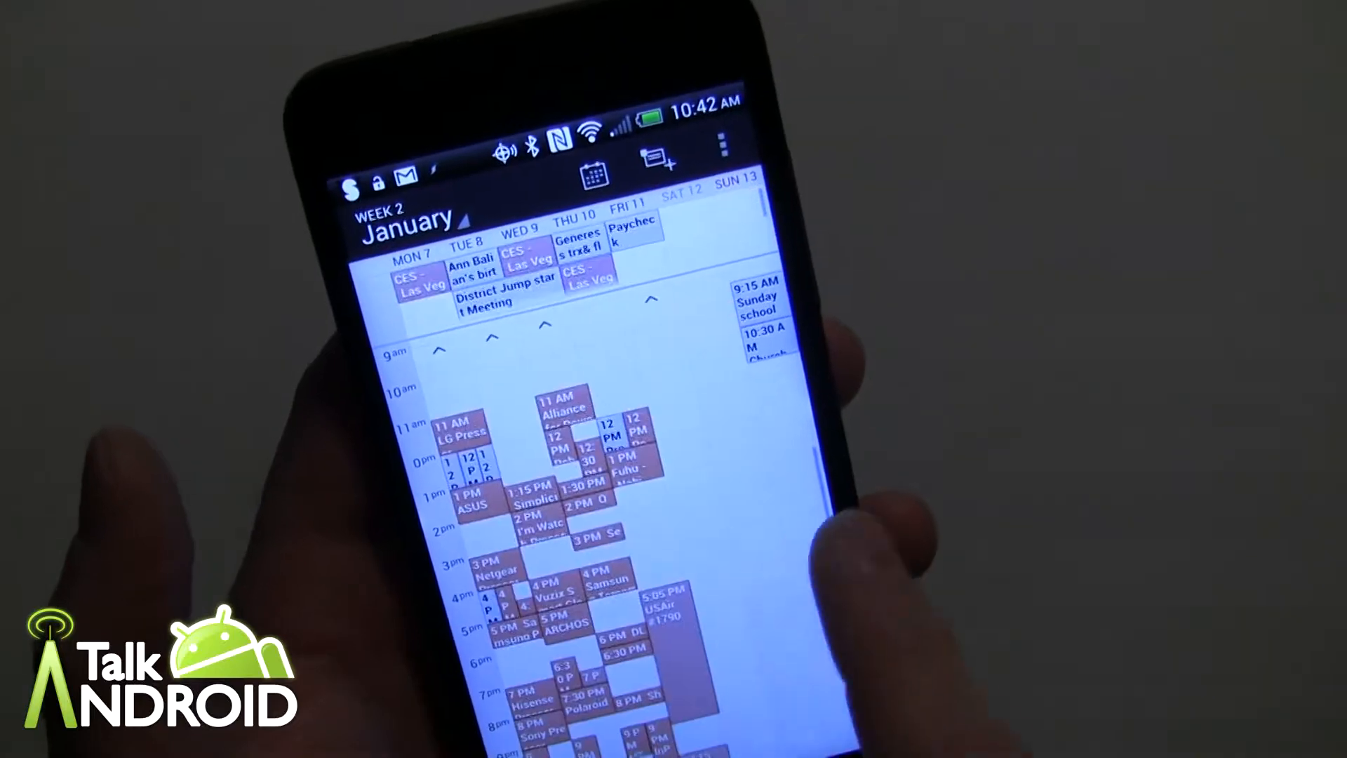
scroll("down", 3)
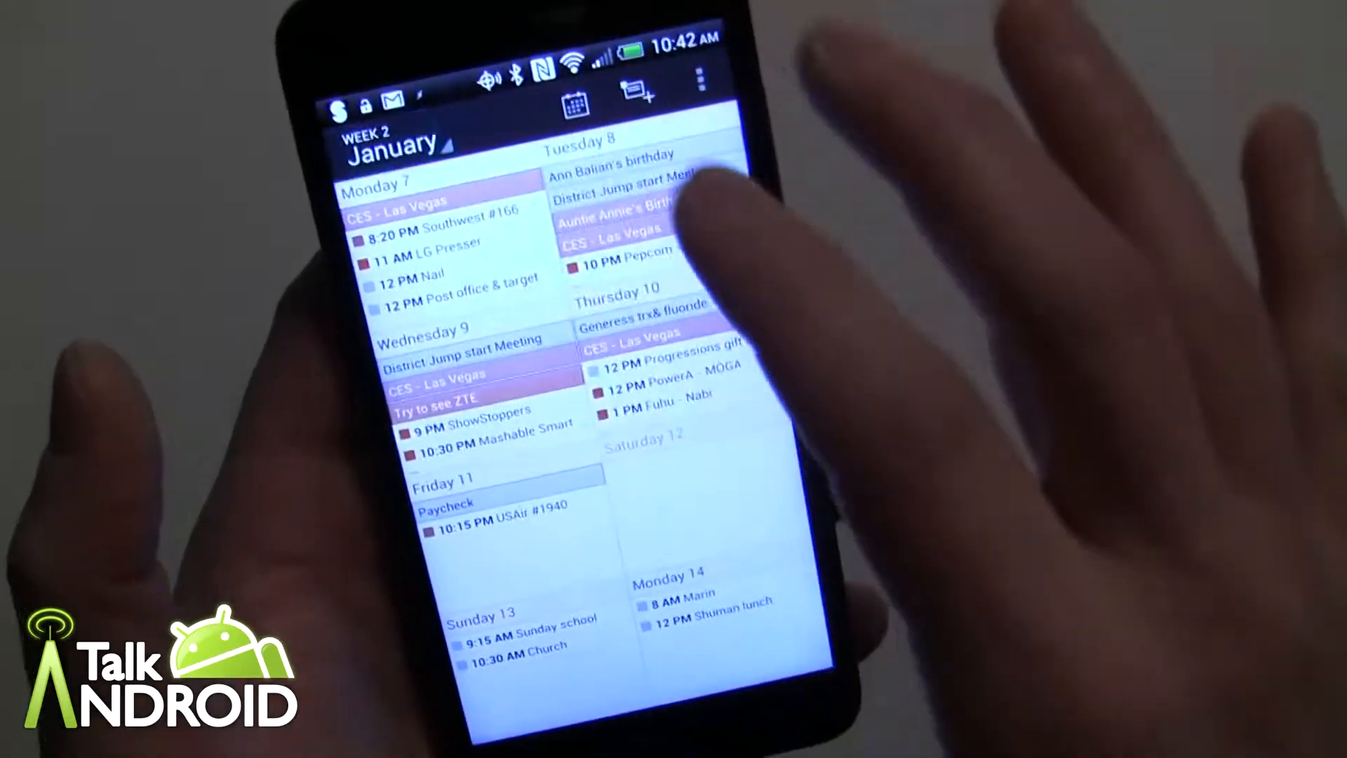
Show Tuesday, January 8, 2013 in Day view with its CES events timeline.
left_click(566, 100)
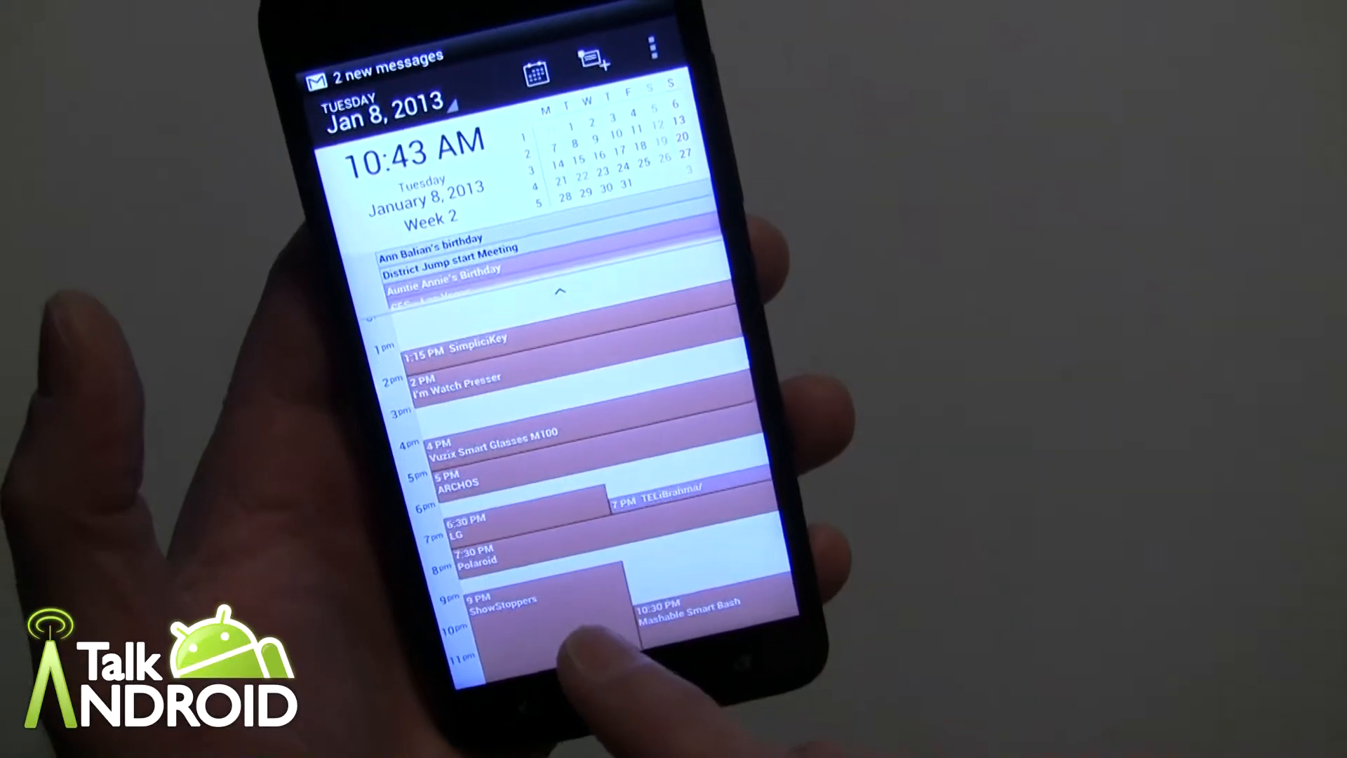
left_click(507, 598)
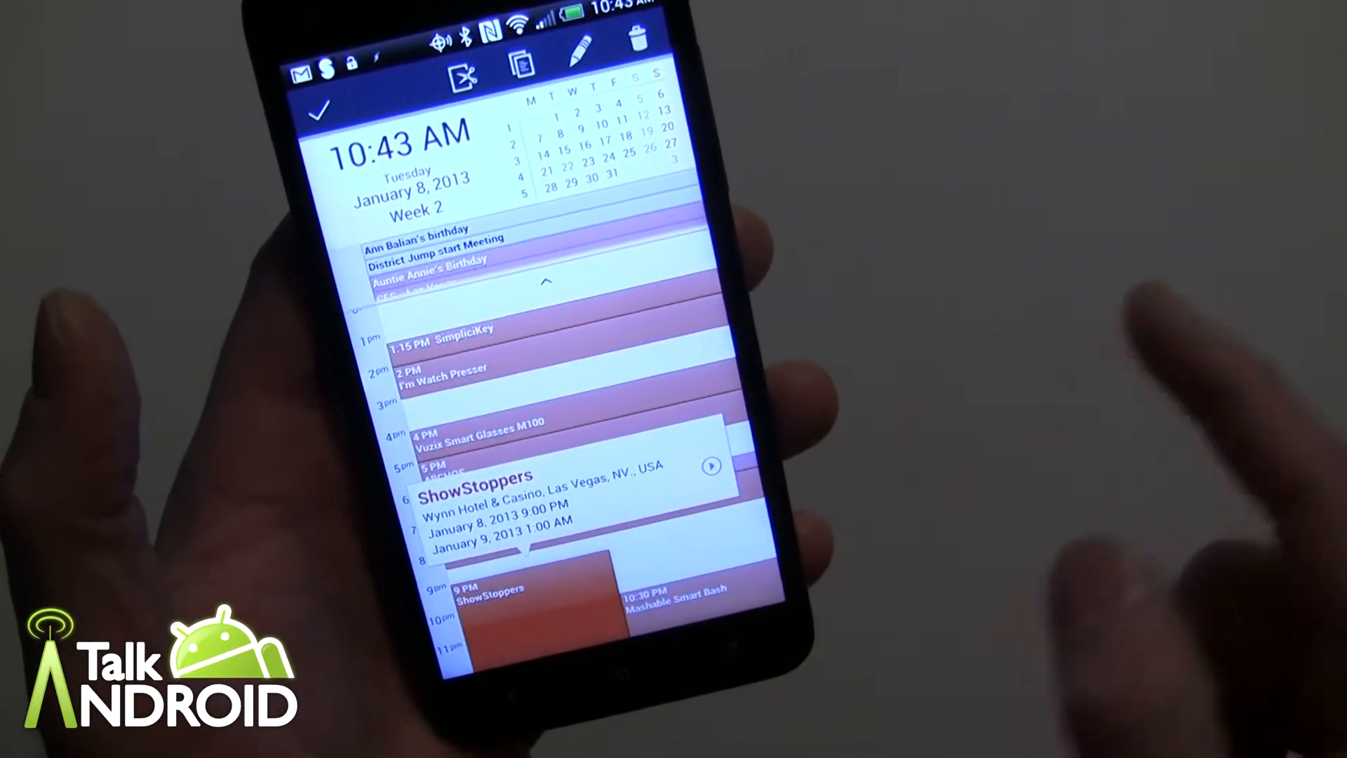
left_click(575, 490)
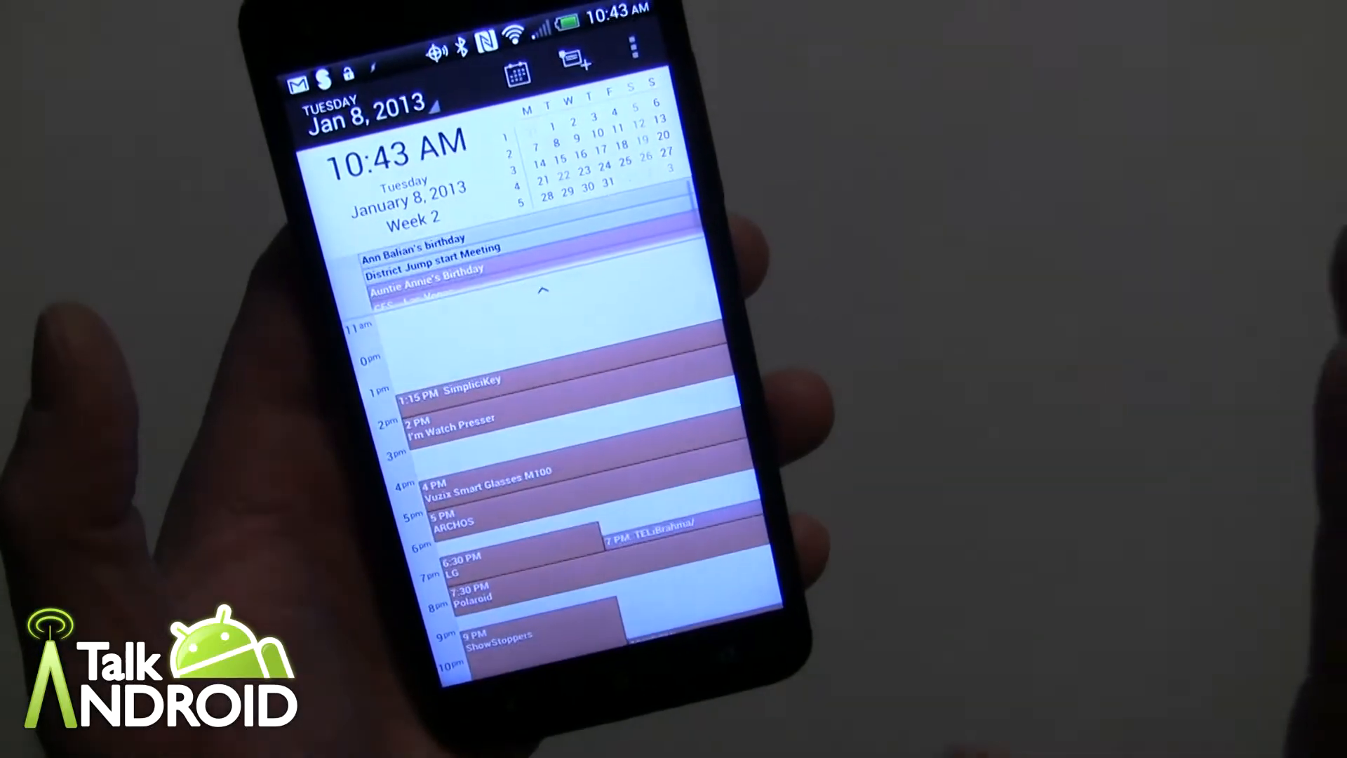
Jump to January 21, then exit to the home screen showing the dark agenda widget.
left_click(499, 622)
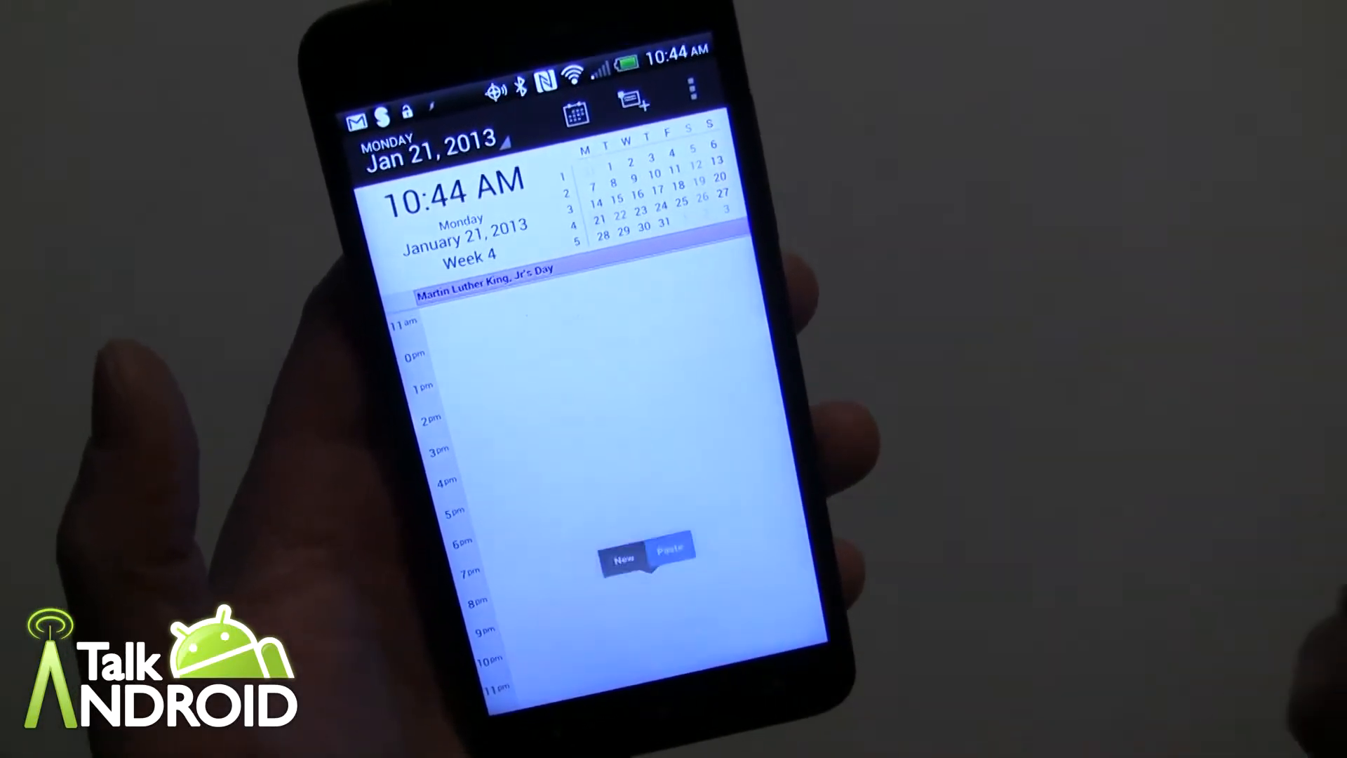
left_click(665, 551)
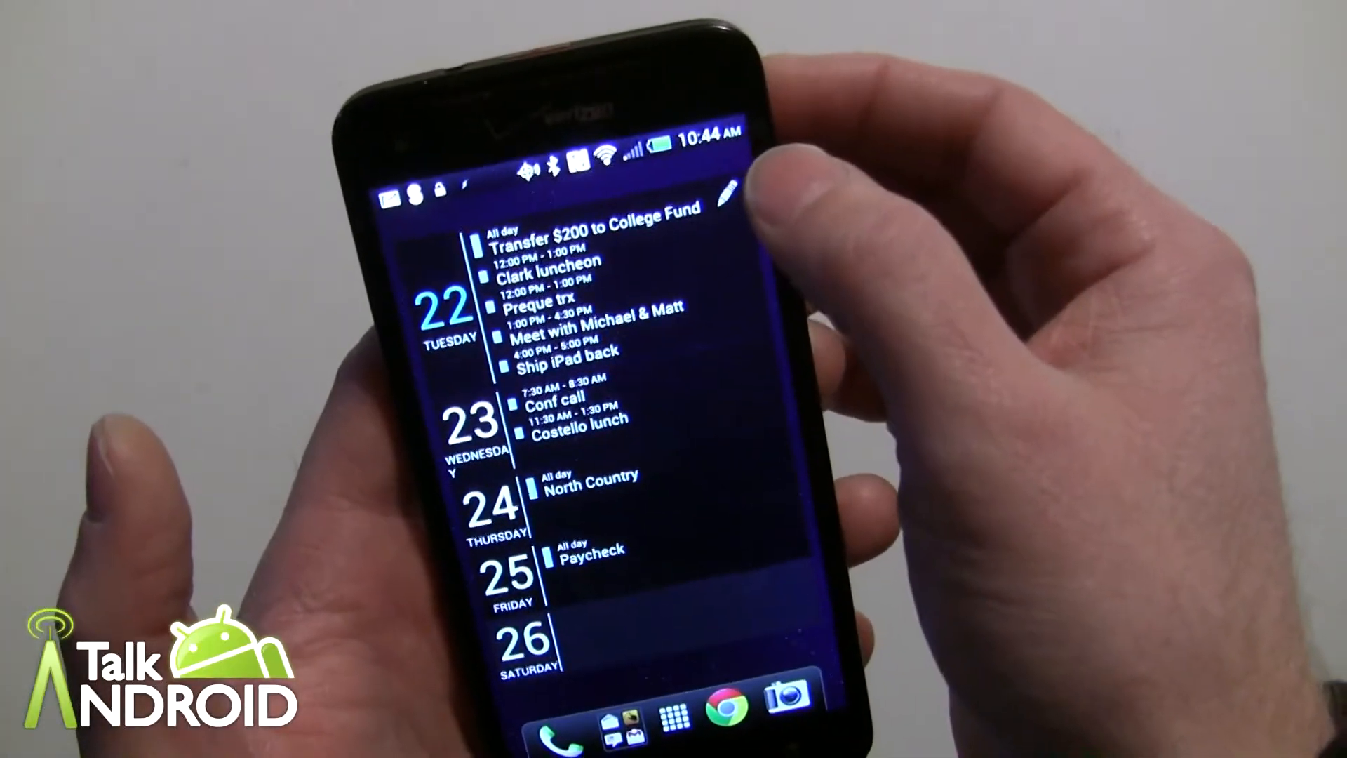
left_click(728, 191)
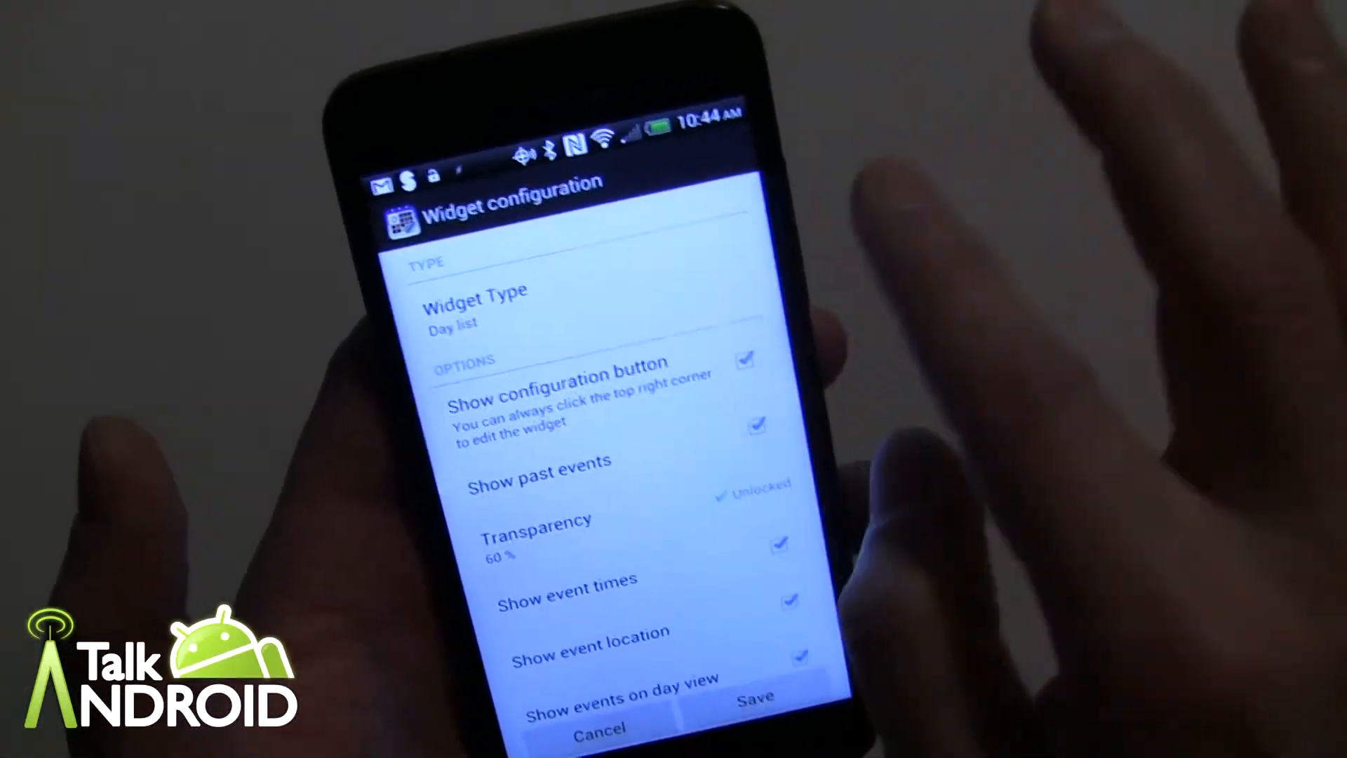
left_click(754, 695)
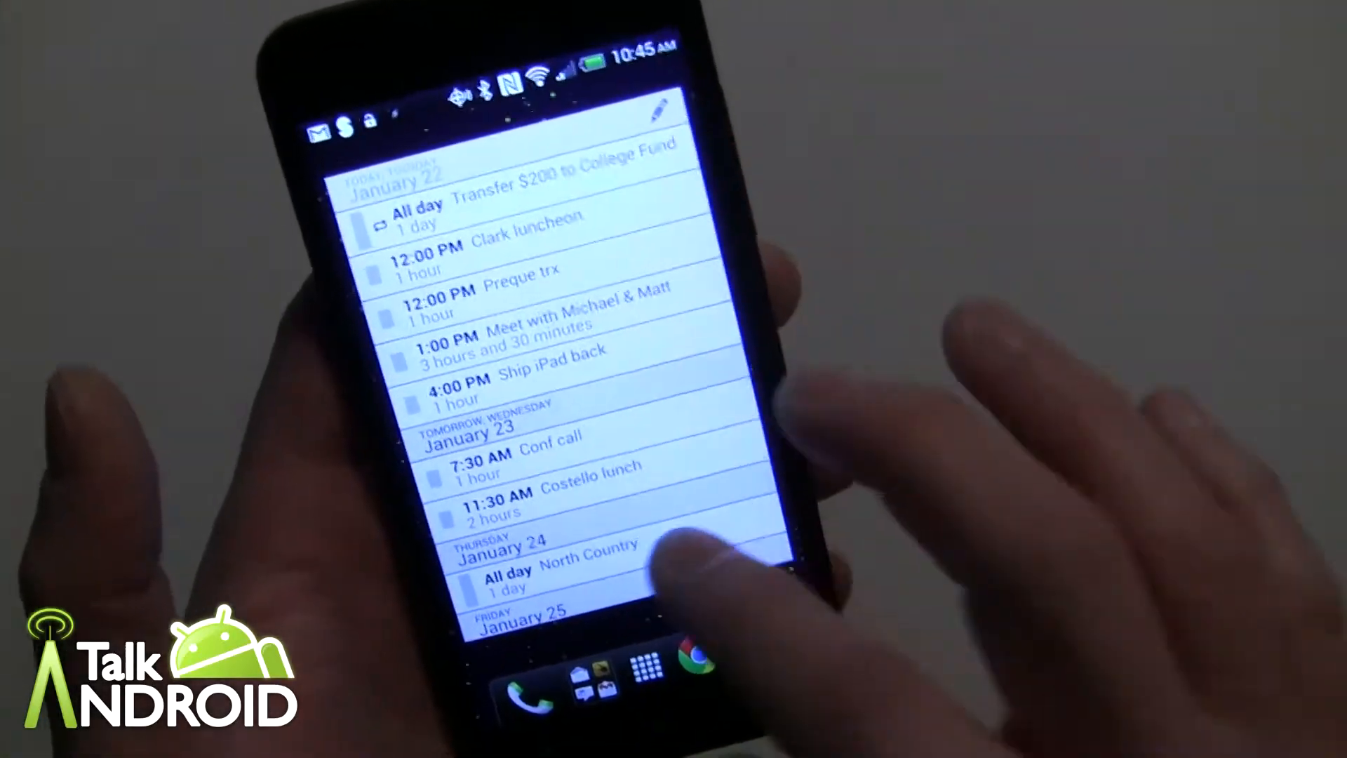
scroll("up", 3)
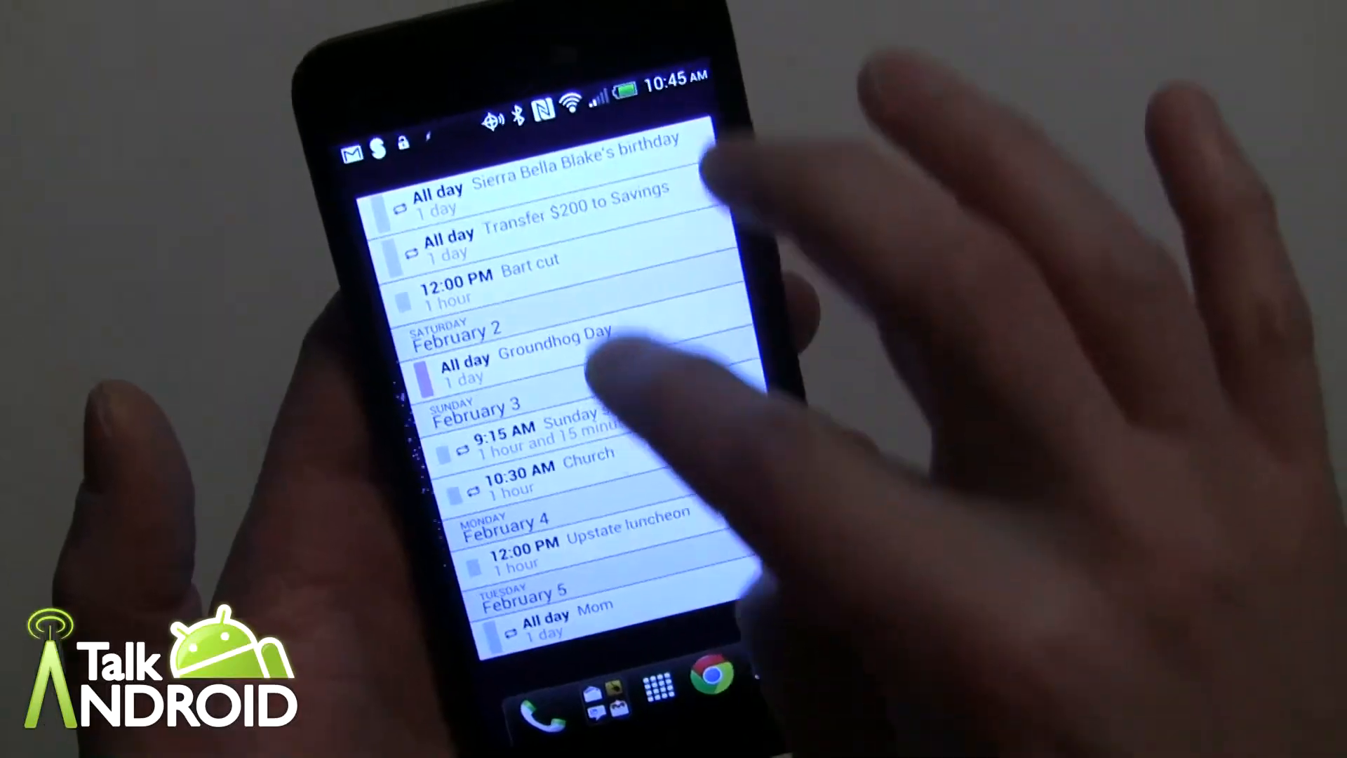
scroll("down", 3)
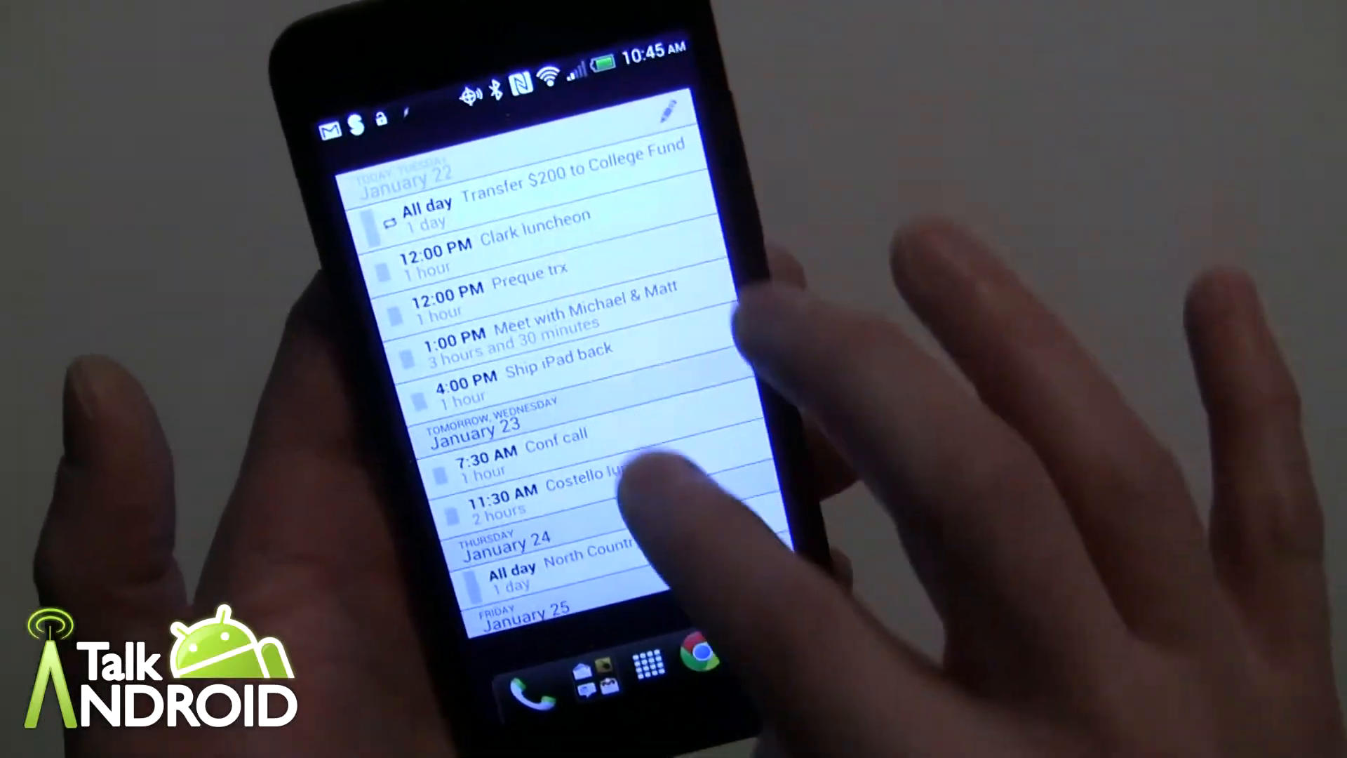
scroll("up", 3)
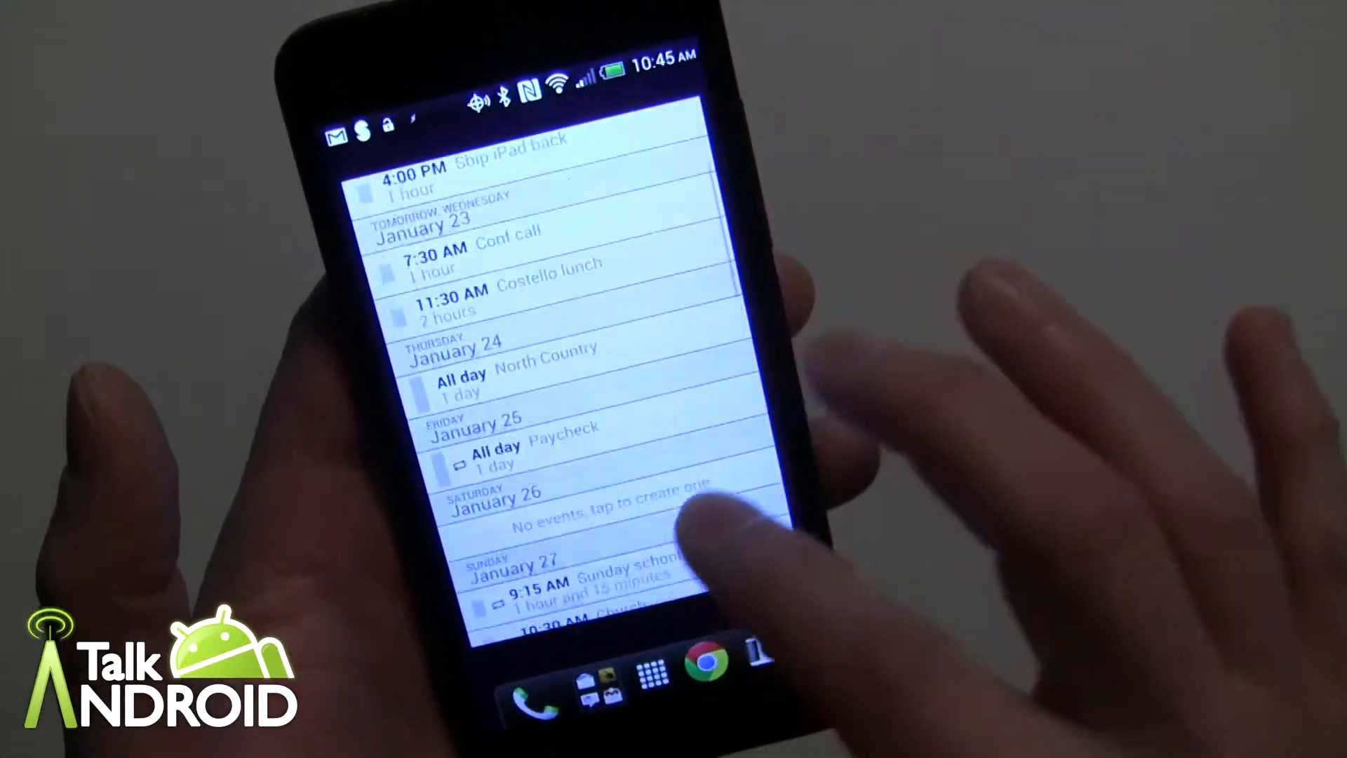
scroll("down", 3)
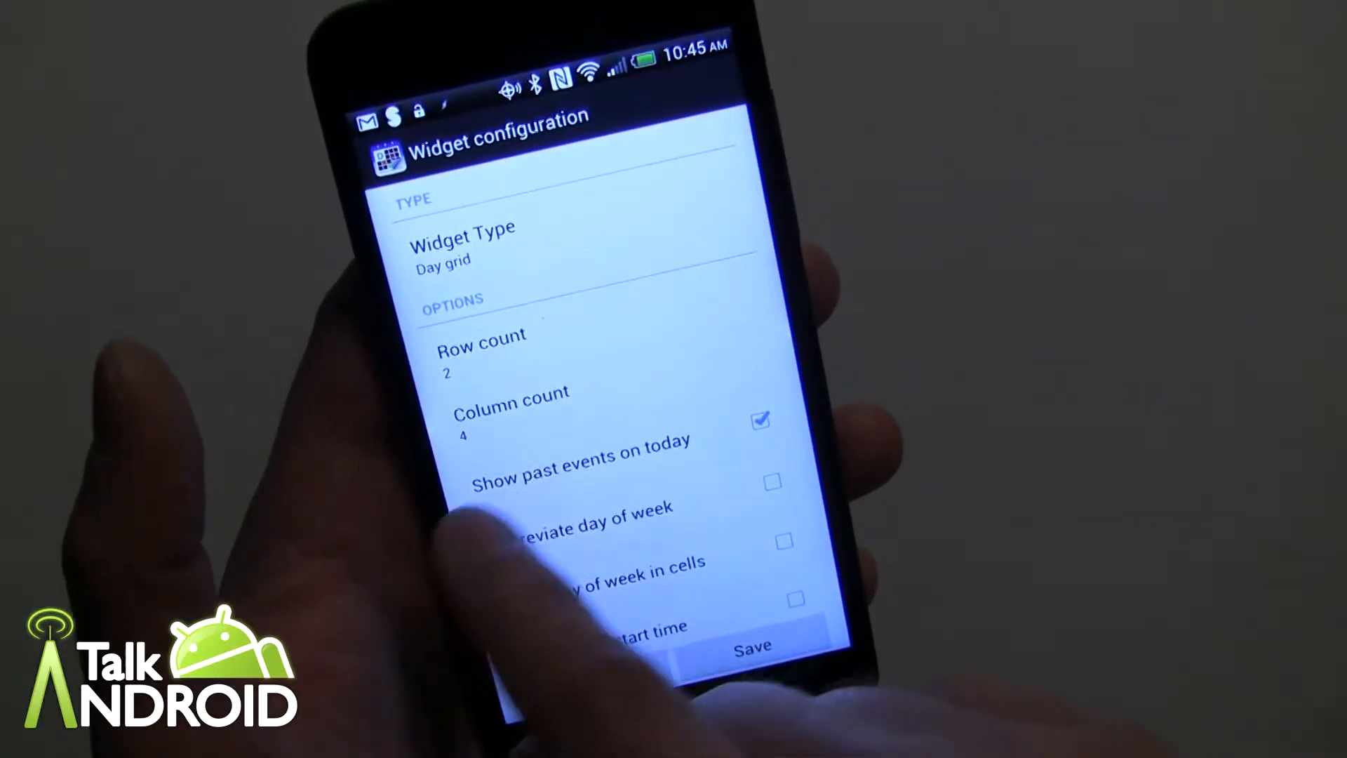
Scroll through the Day grid widget options set to 2 rows and 4 columns.
scroll("down", 3)
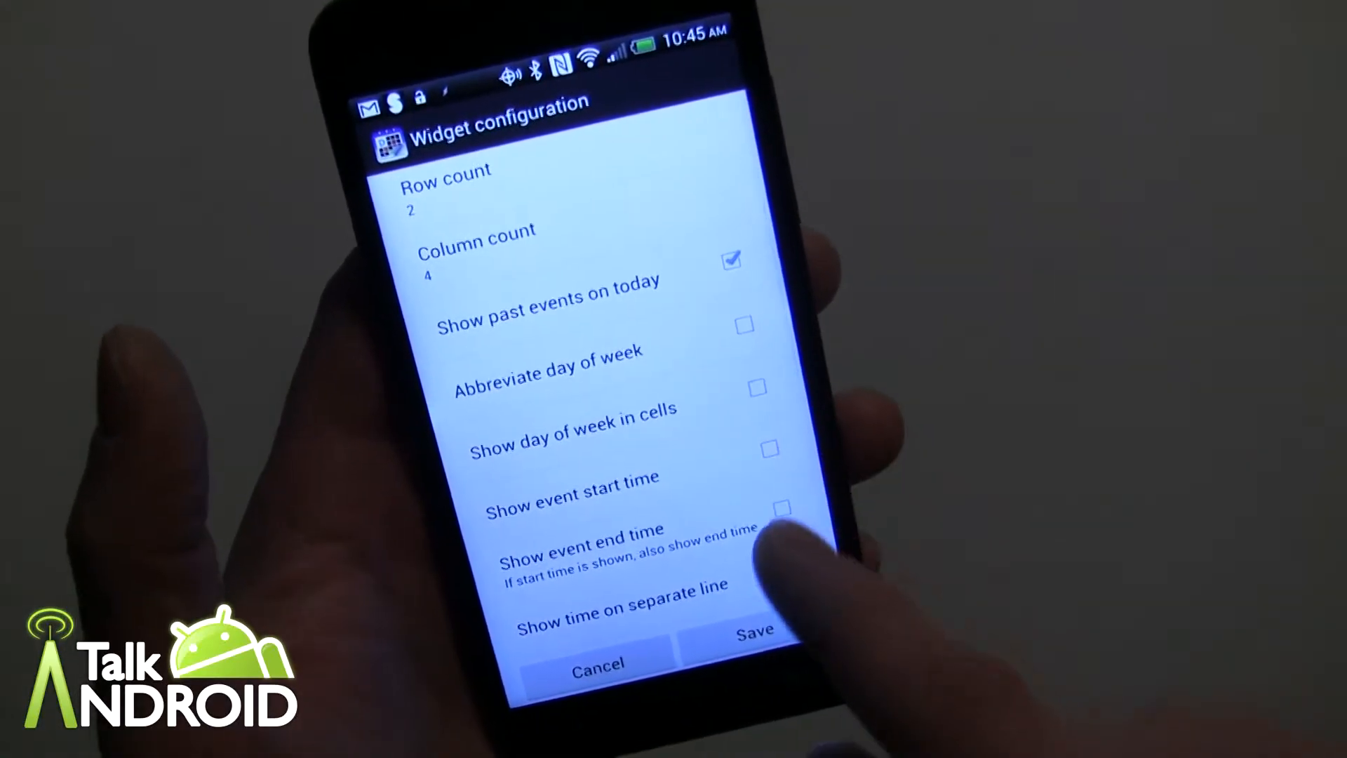
scroll("down", 3)
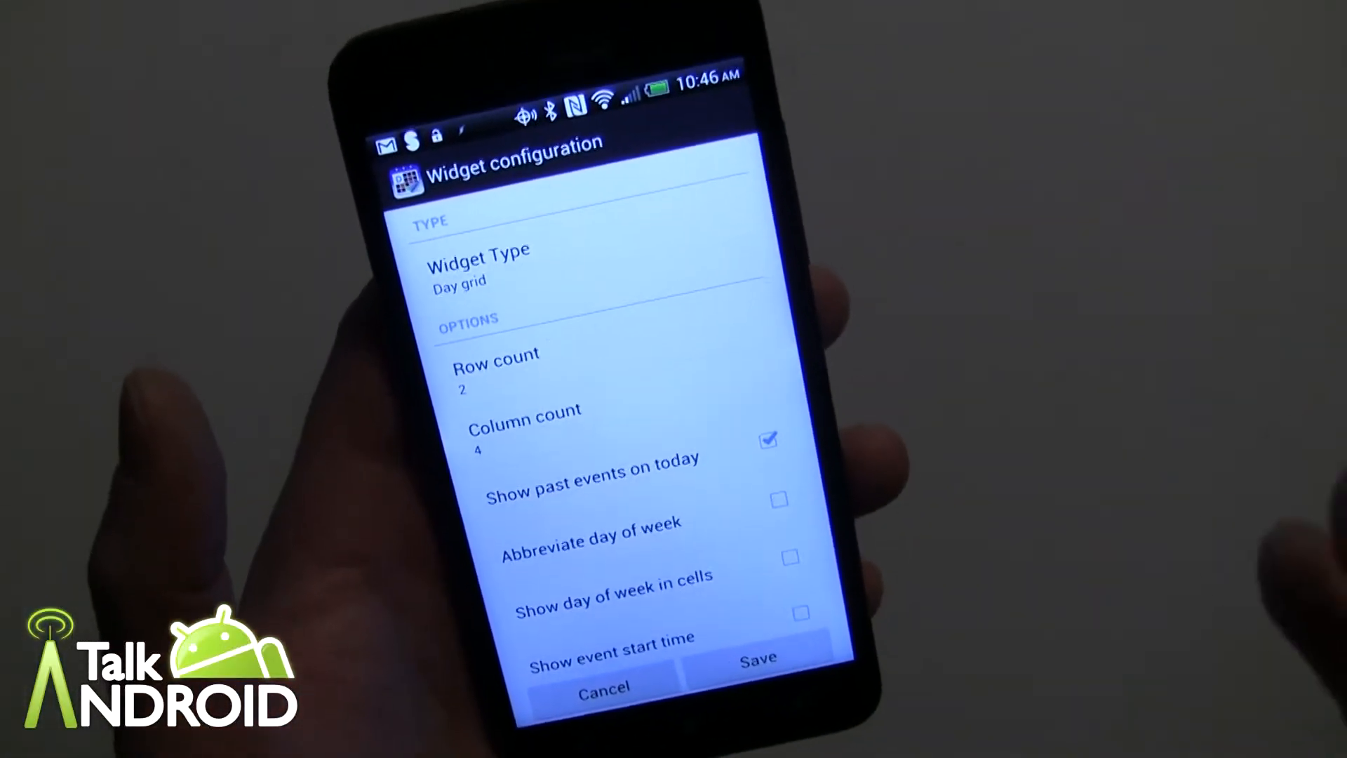
left_click(477, 264)
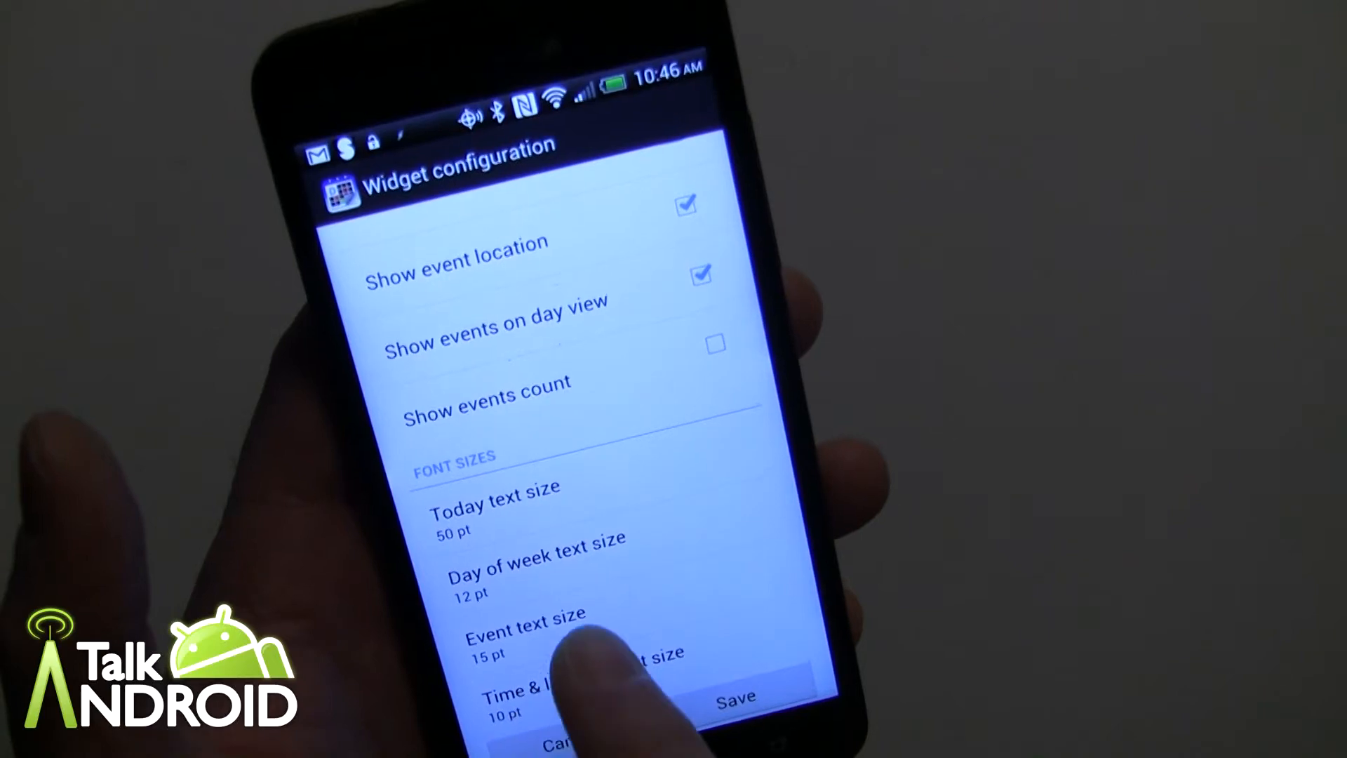
left_click(524, 627)
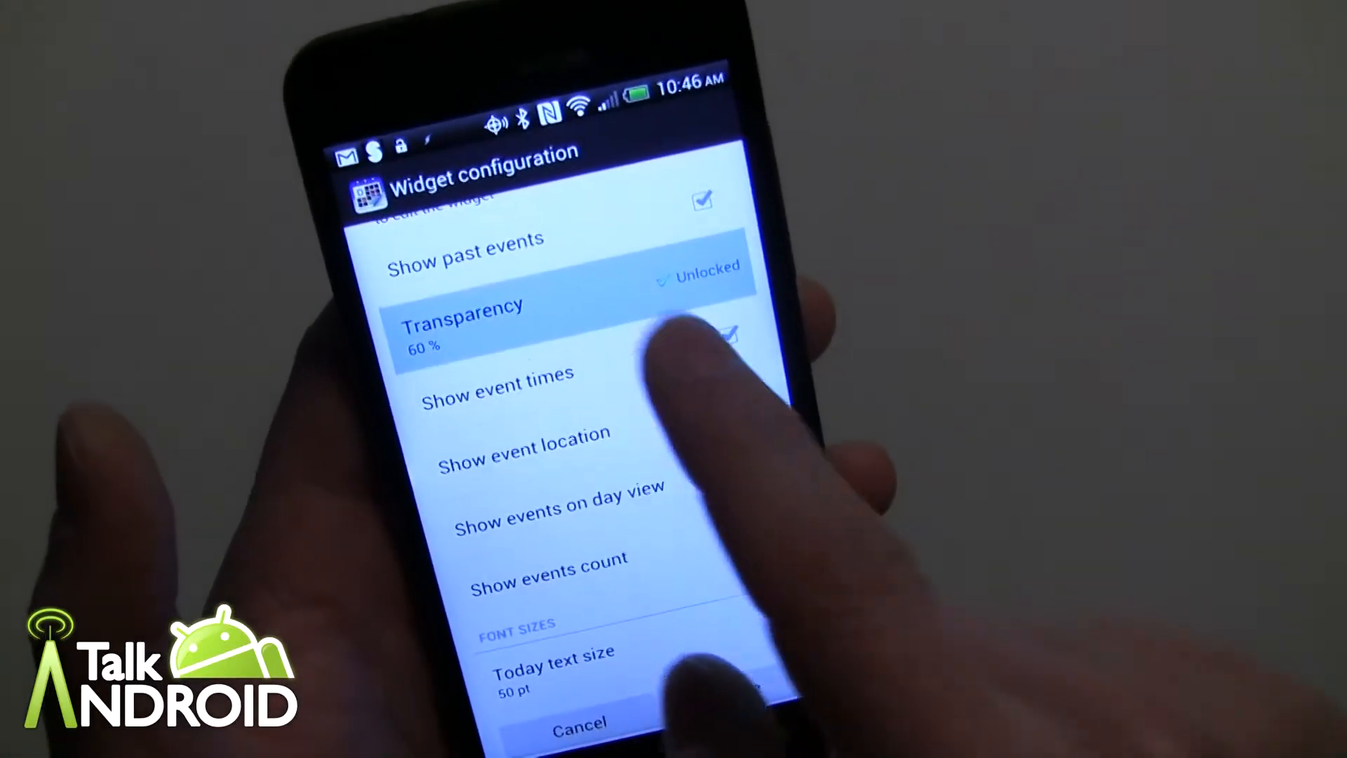
Lower the widget's Transparency from 60% to 30%.
left_click(462, 323)
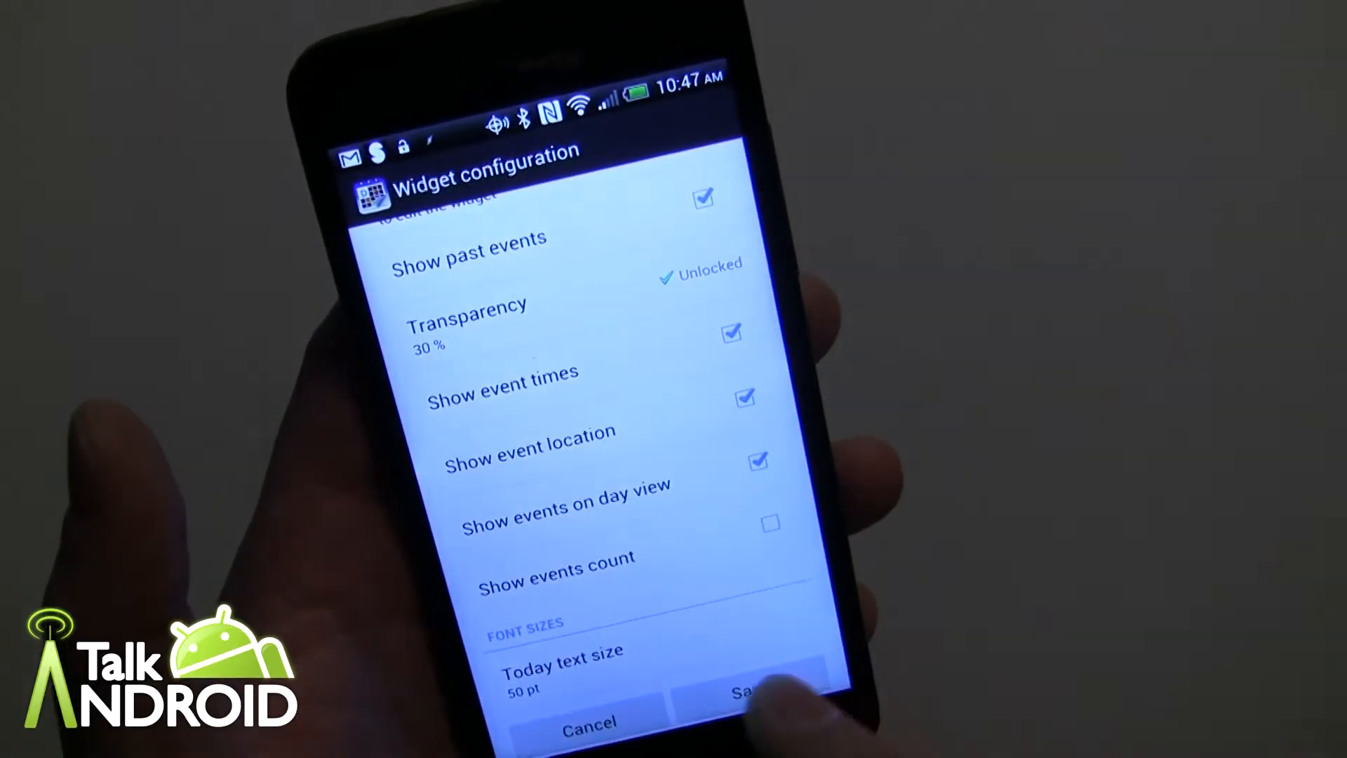
left_click(757, 694)
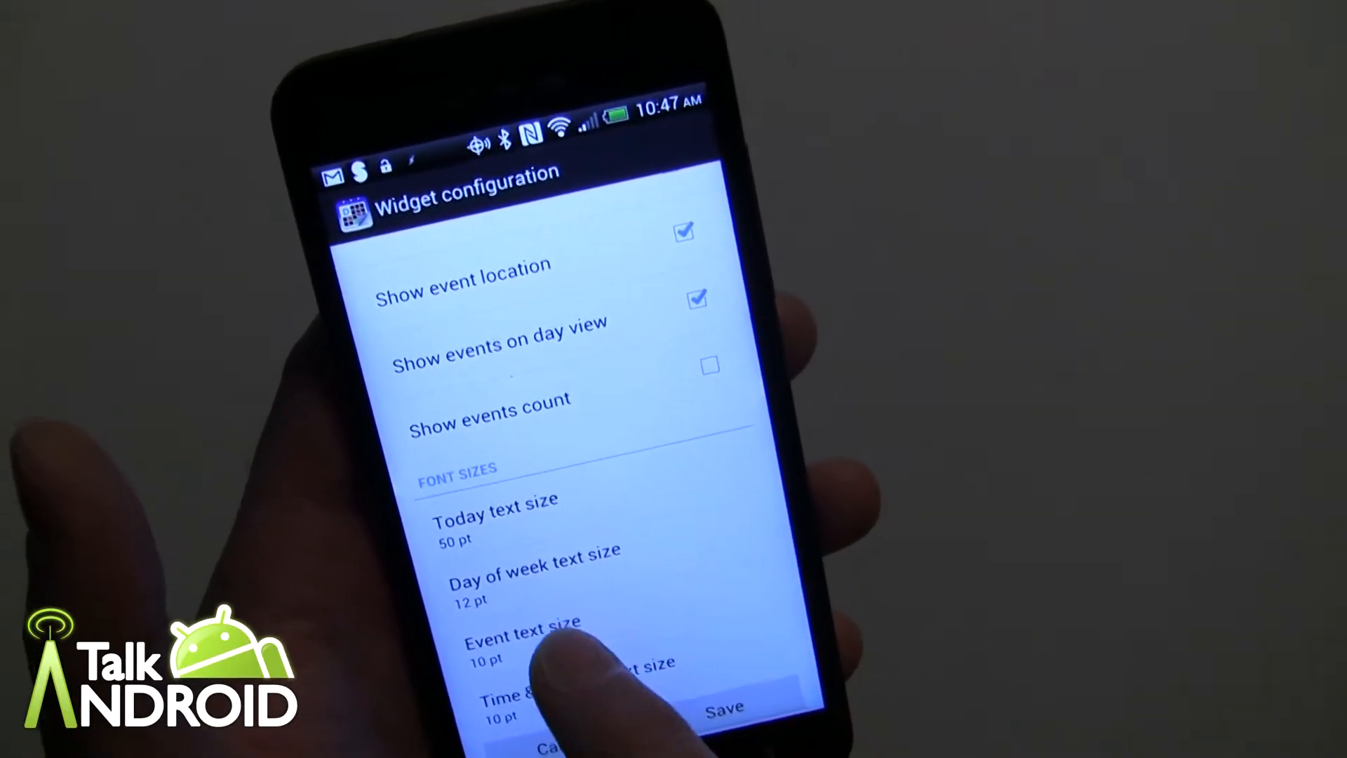
Set the widget's event text size from 10 pt to 15 pt.
left_click(522, 635)
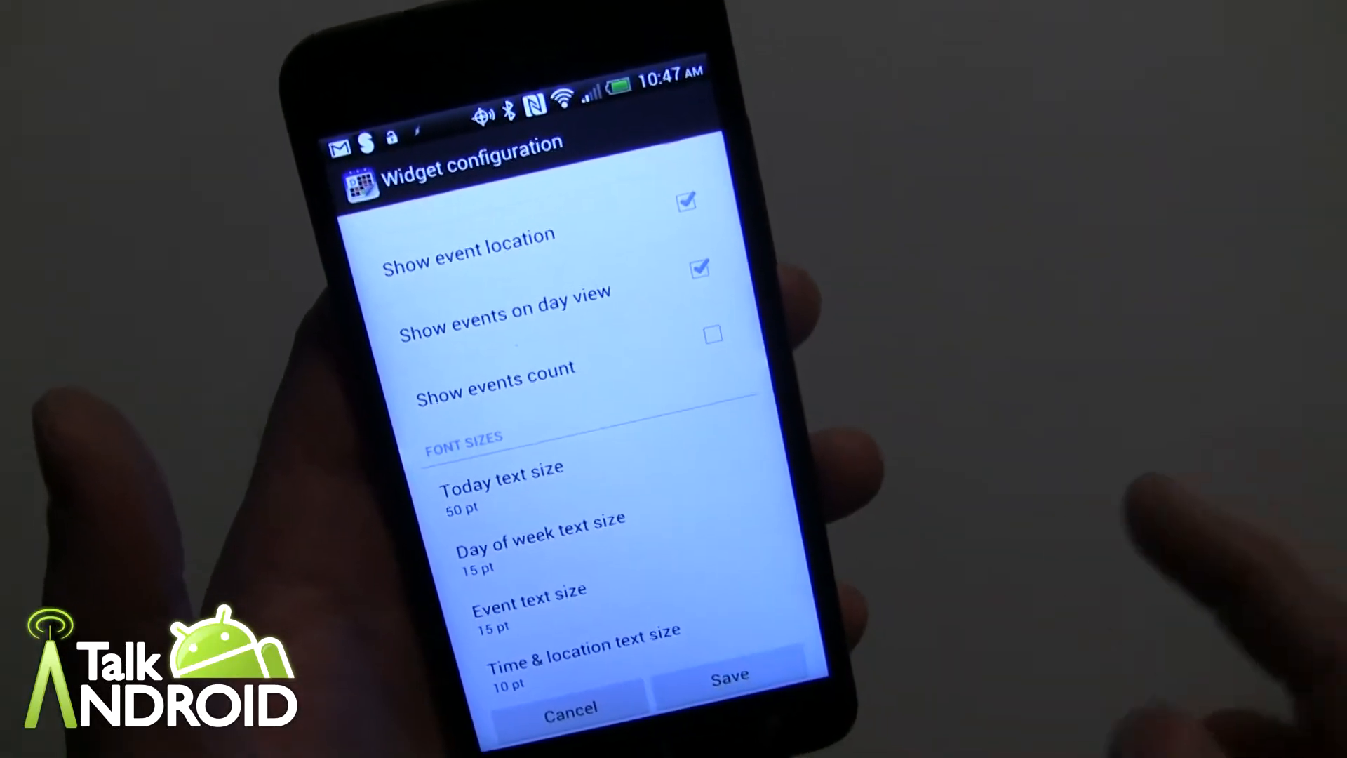
left_click(729, 675)
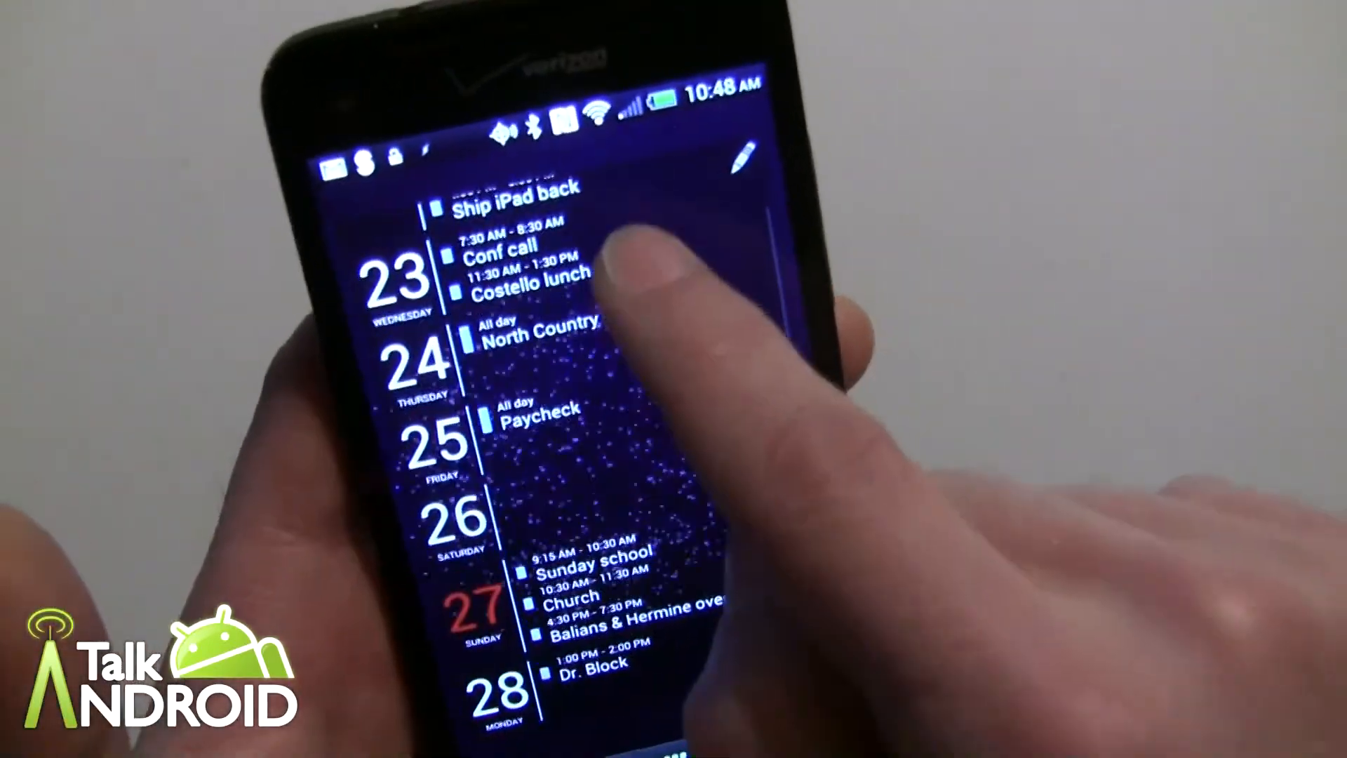
Scroll the new translucent agenda widget on the home screen back to Tuesday the 22nd.
scroll("down", 3)
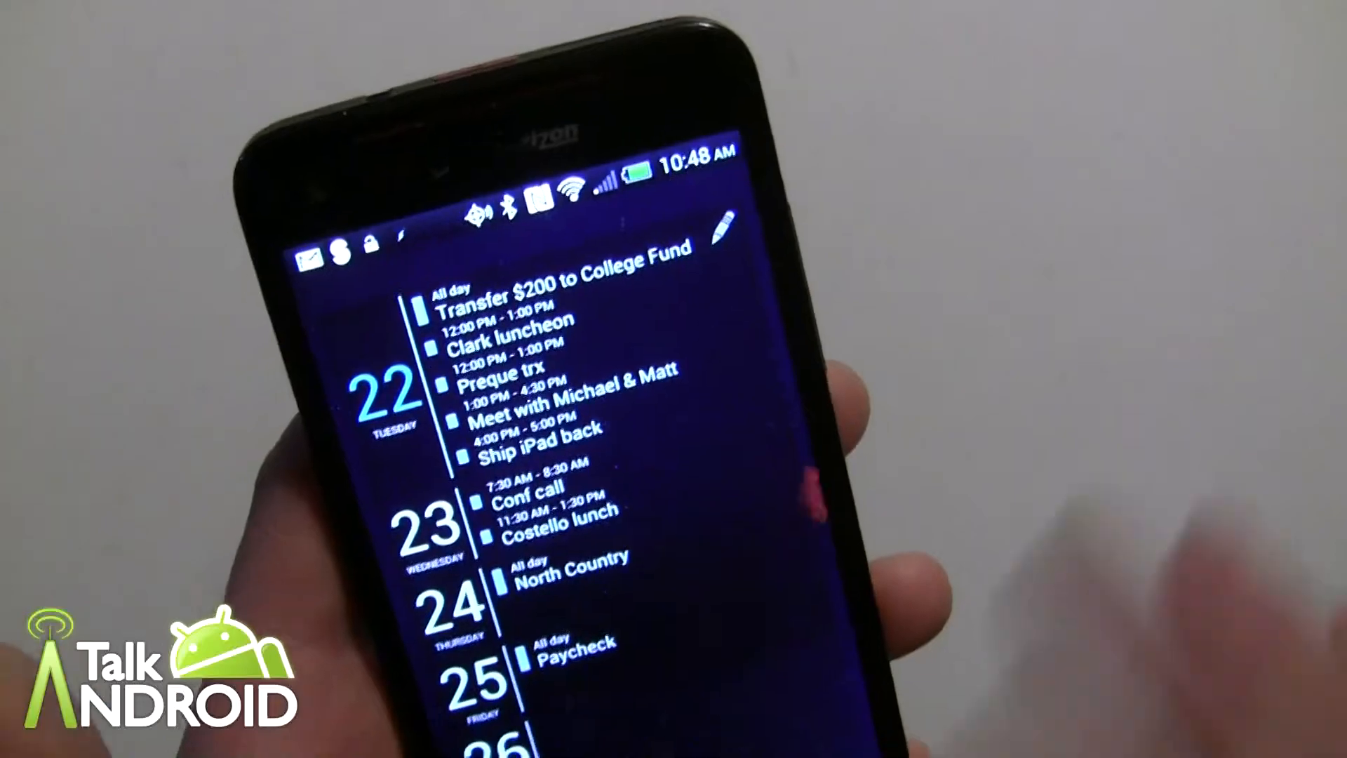